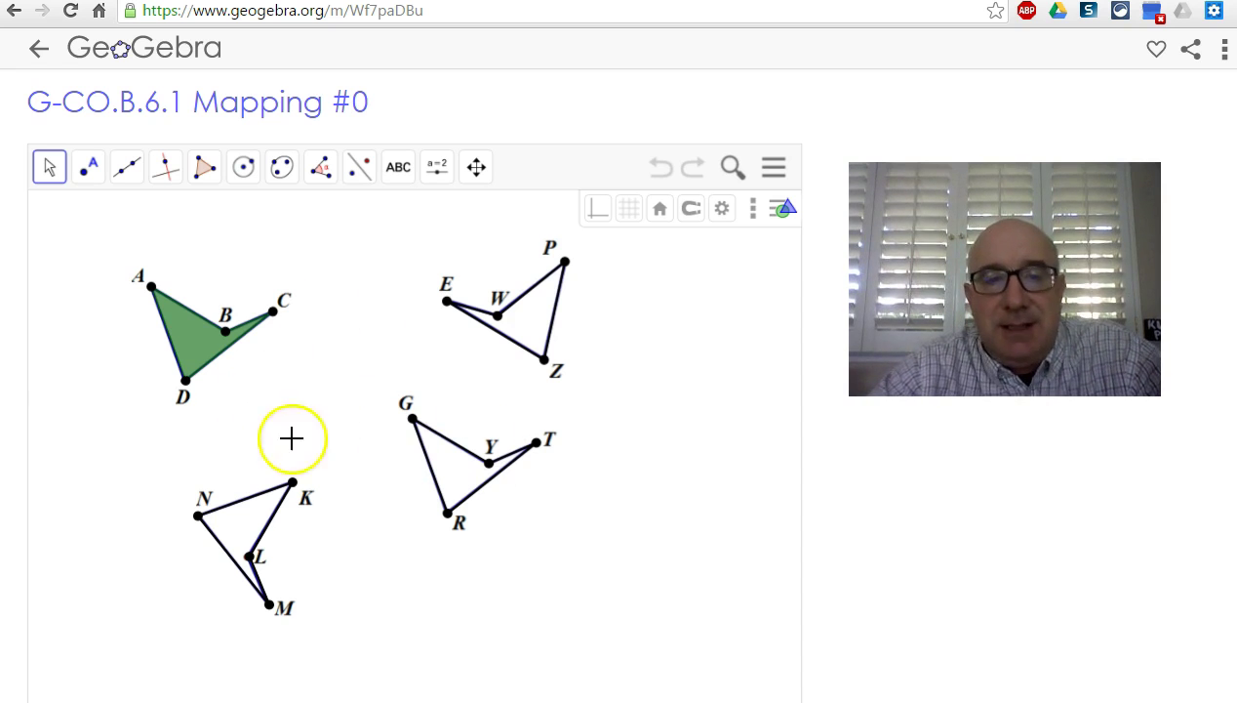
pyautogui.moveTo(726, 355)
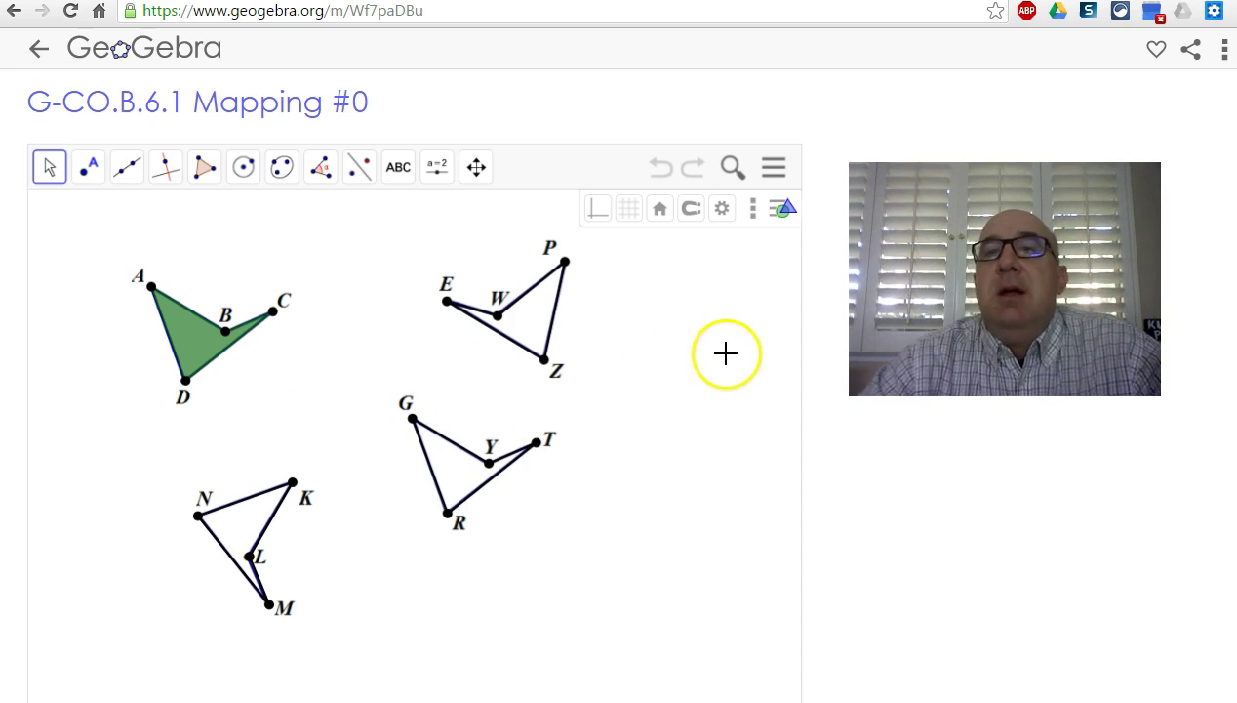
pyautogui.moveTo(831, 205)
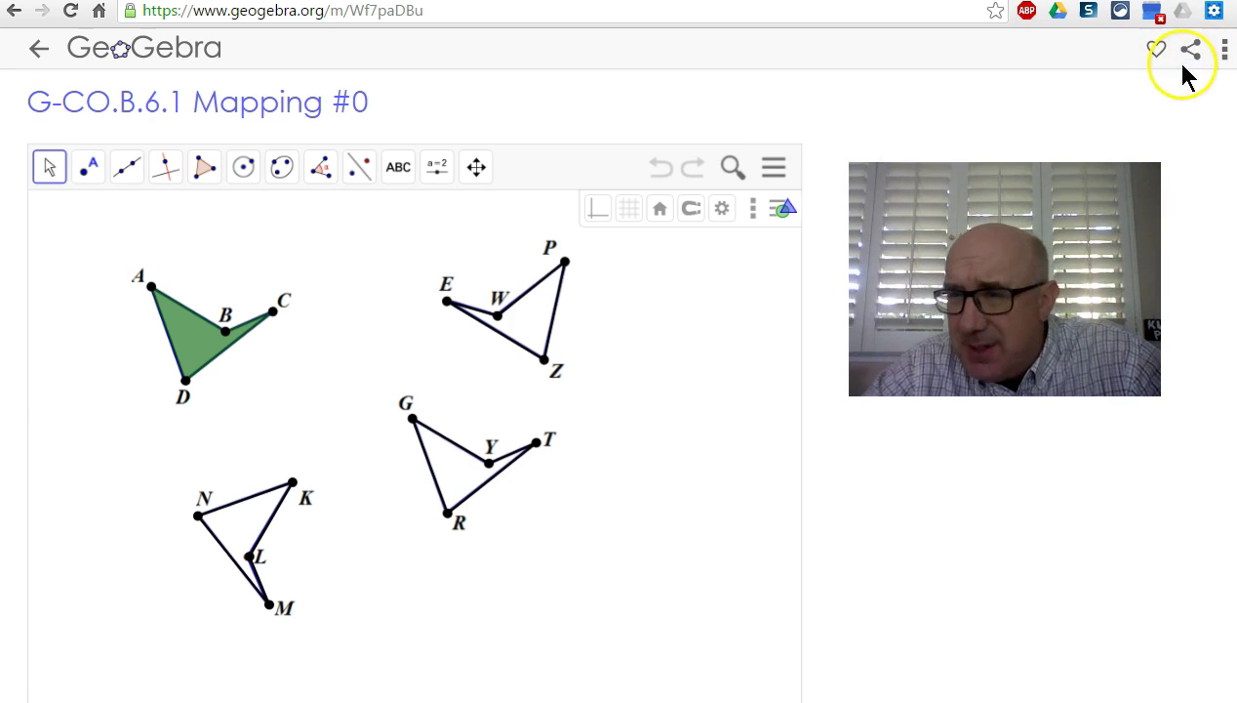
pyautogui.moveTo(1124, 94)
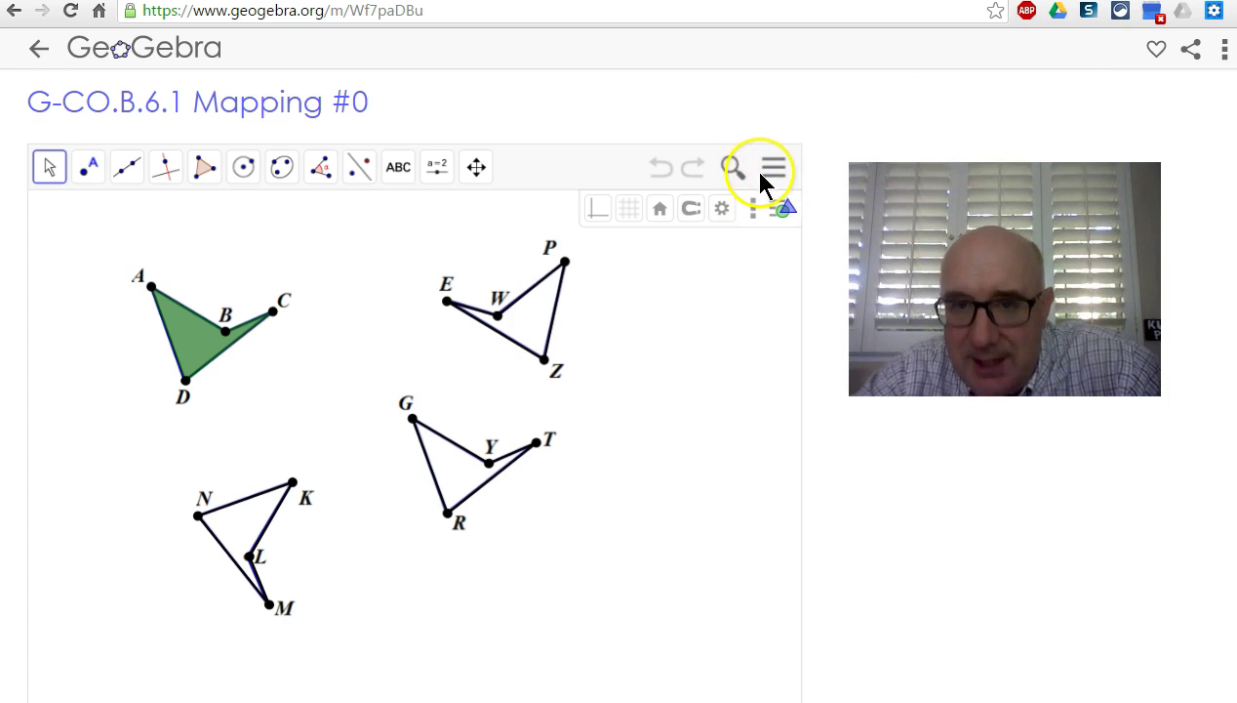
# - Start sharing the worksheet from the menu to reach the upload page with an empty Title
pyautogui.click(773, 168)
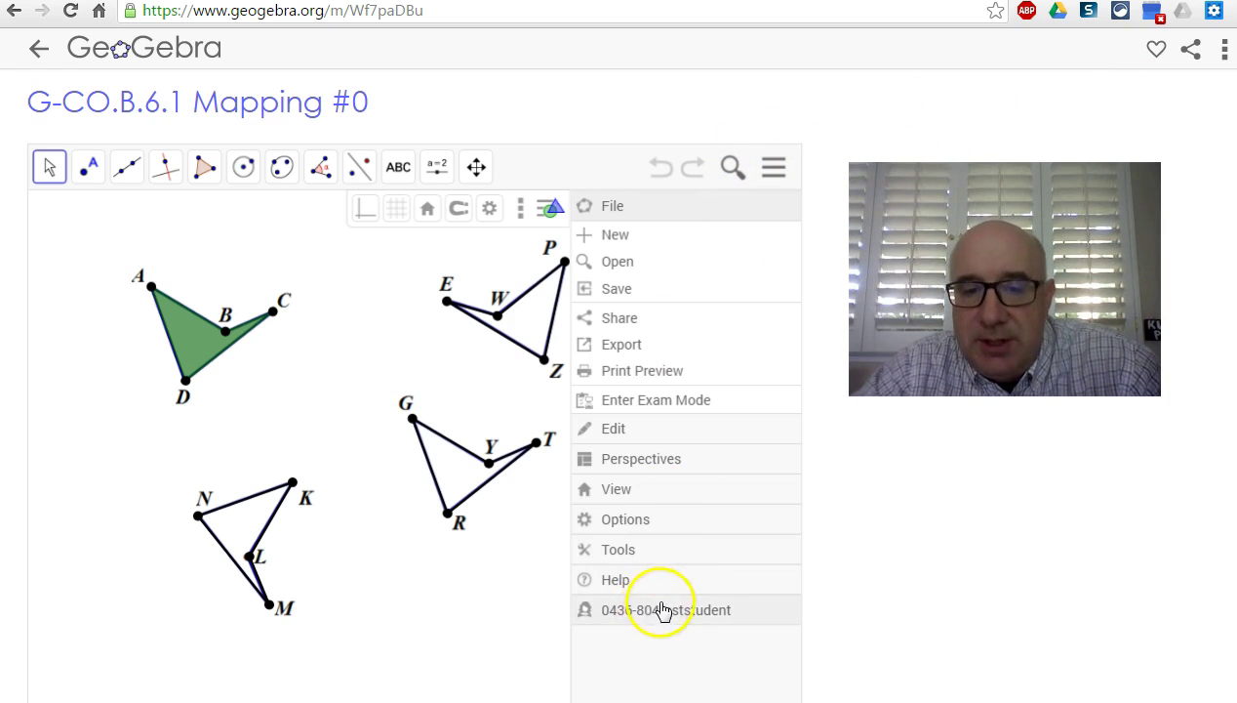
pyautogui.moveTo(663, 623)
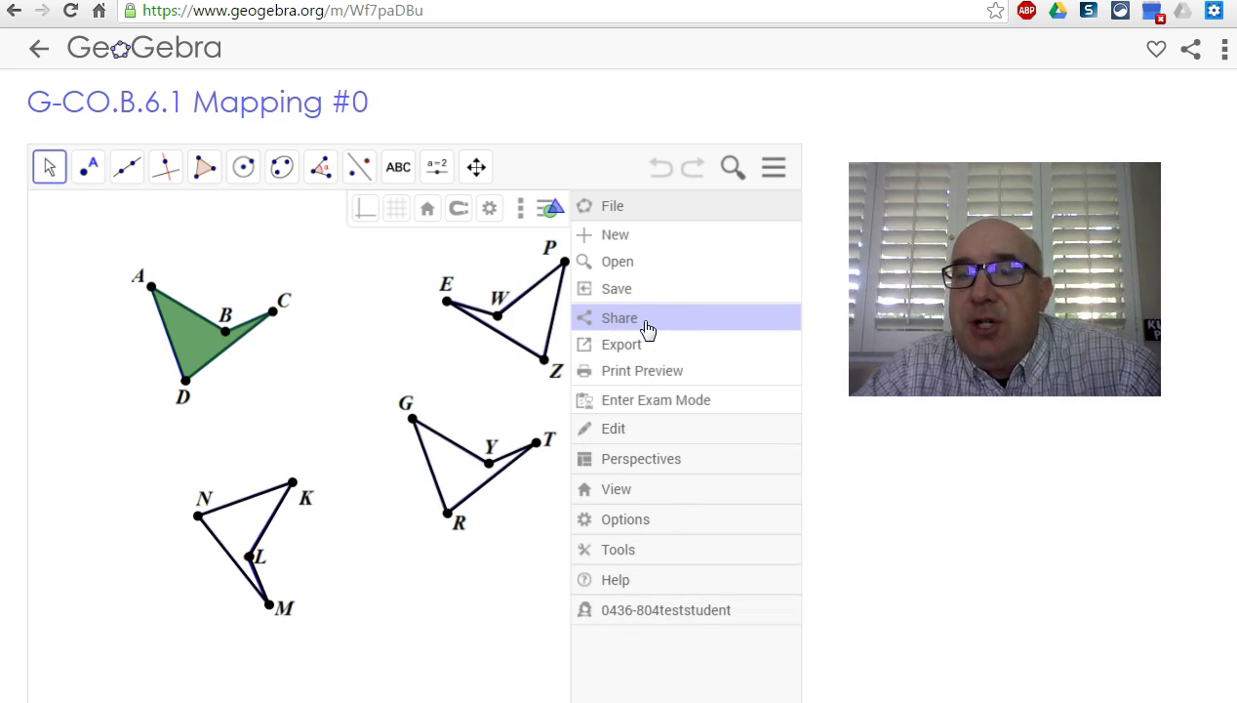
pyautogui.click(644, 320)
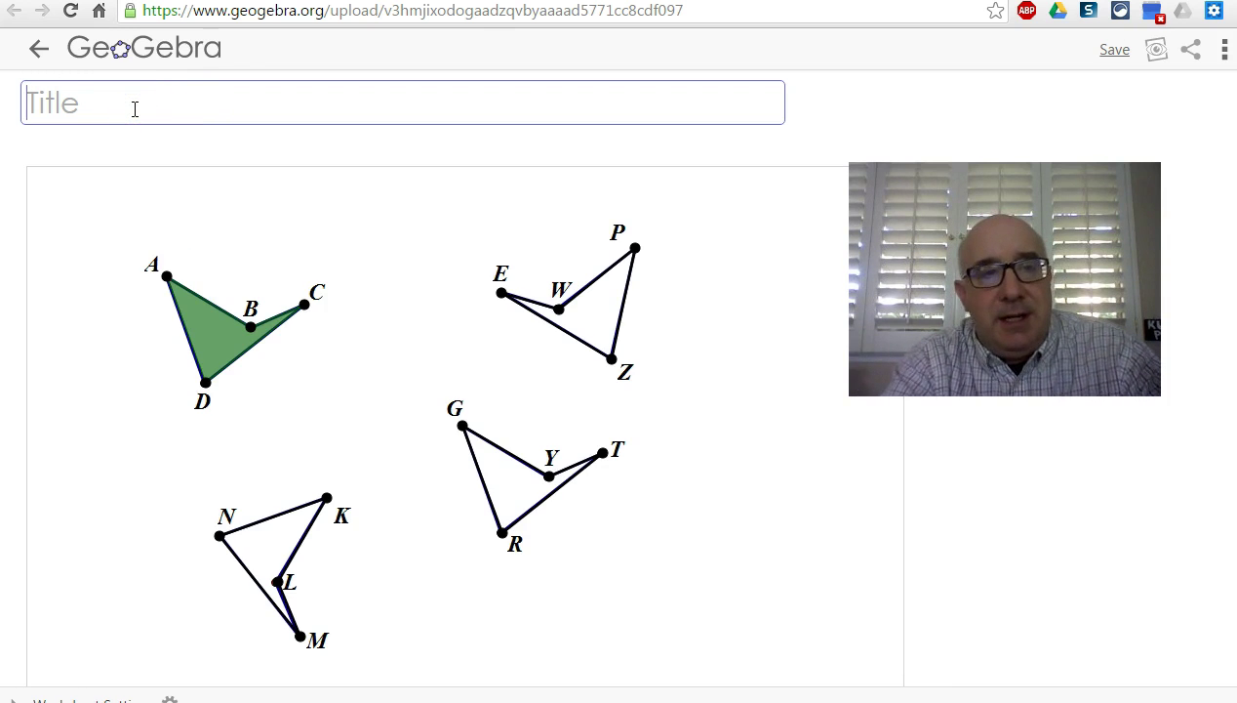
# - Enter 'PattM - congruence' as the worksheet title
pyautogui.write('Patt')
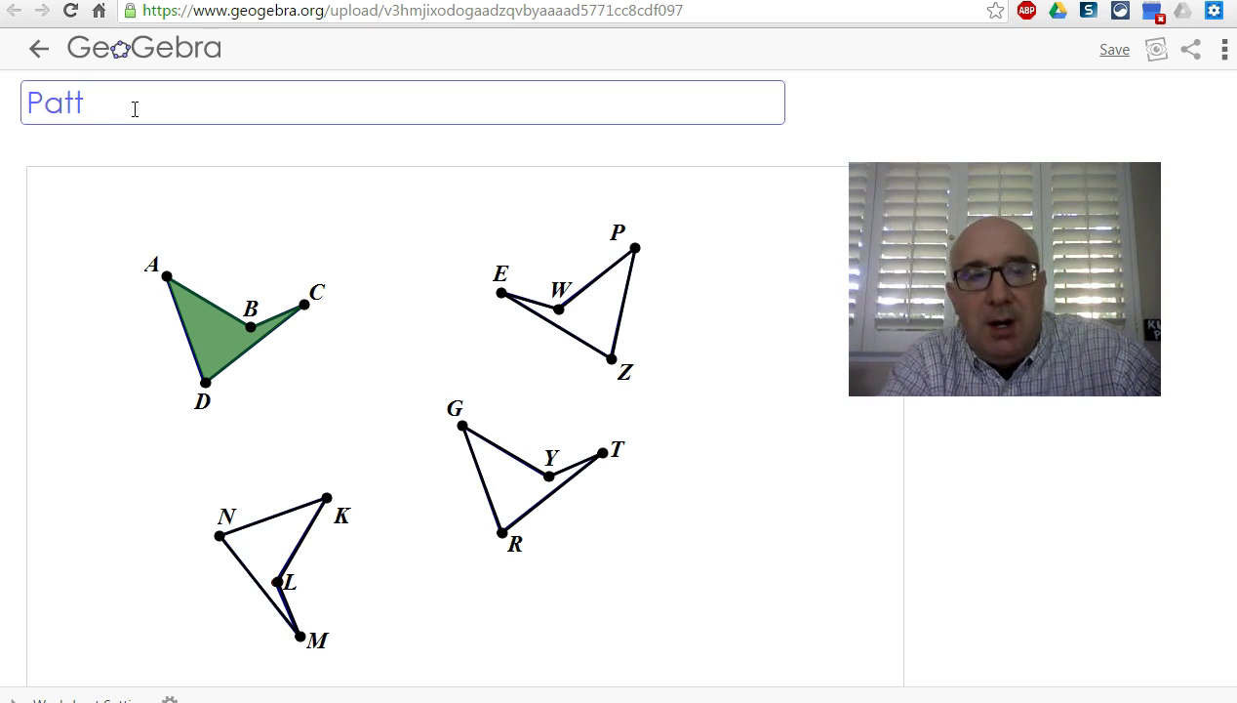
pyautogui.write('M')
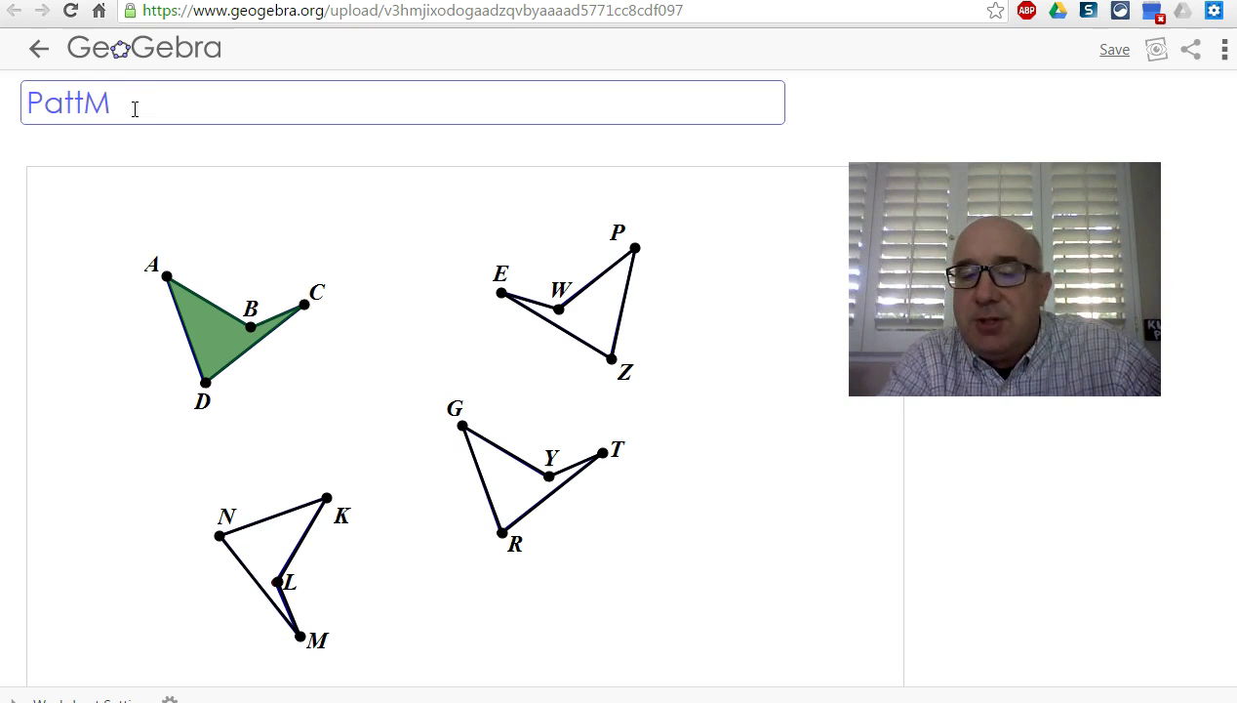
pyautogui.write('-')
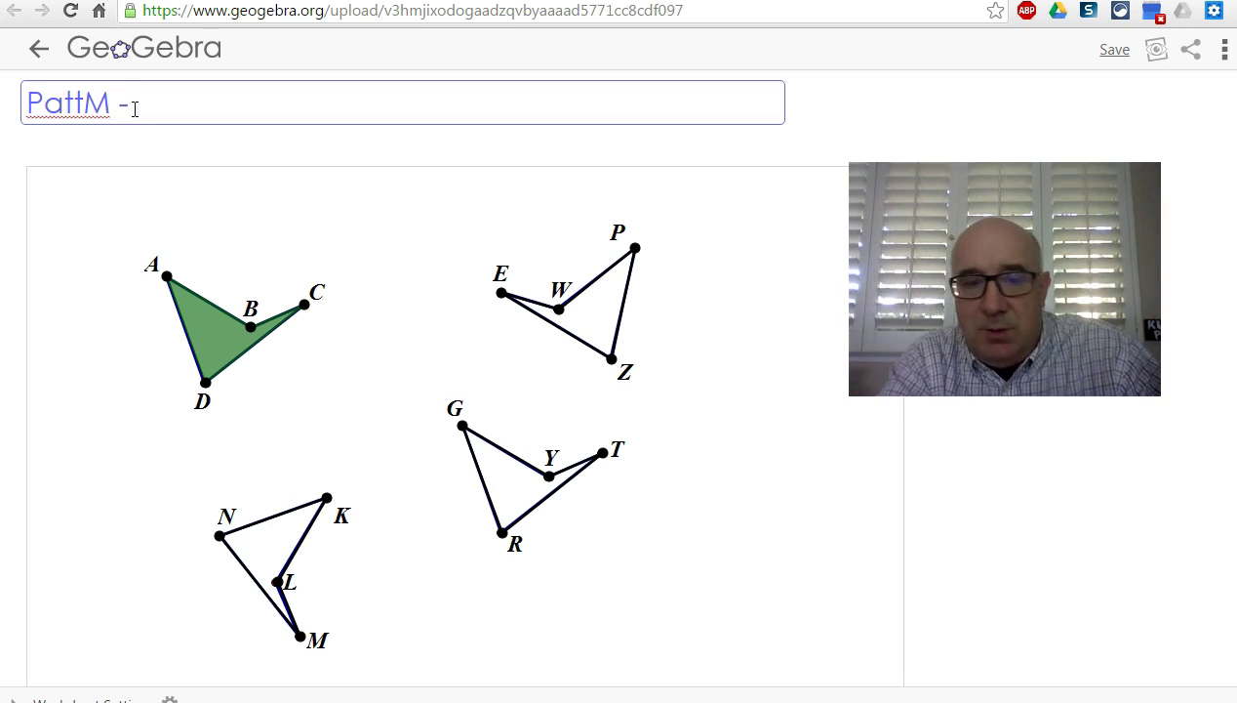
pyautogui.write('cong')
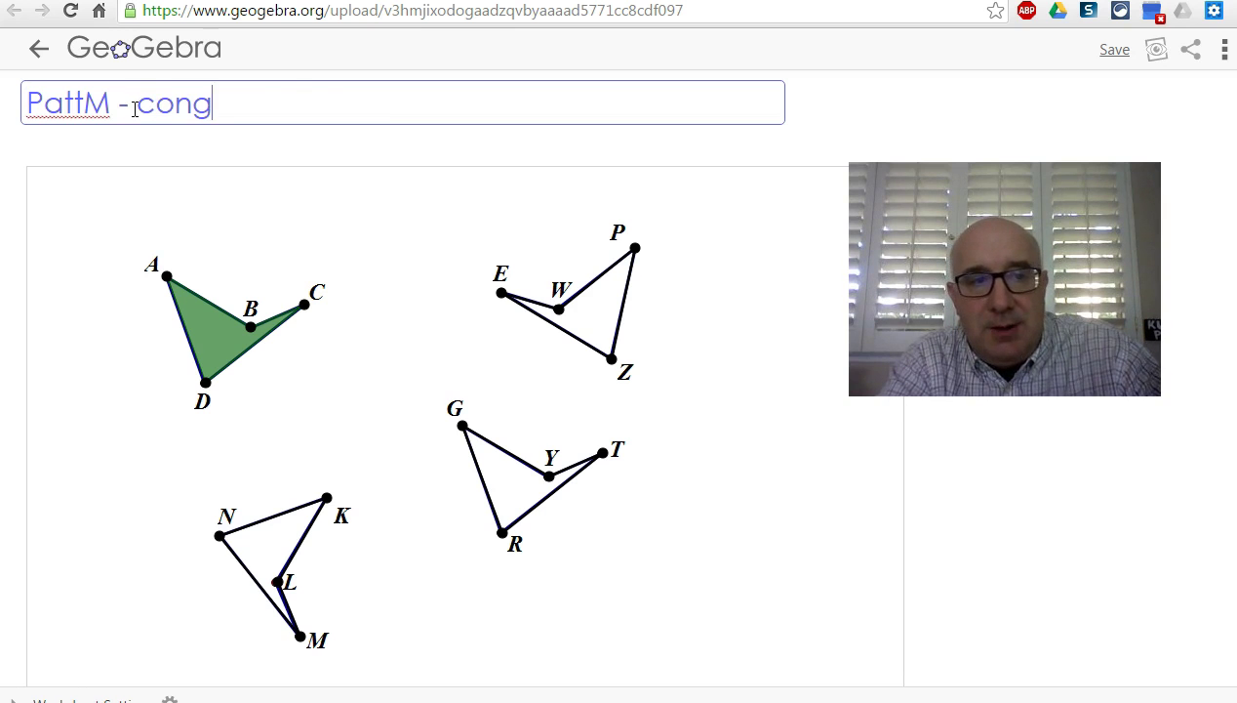
pyautogui.write('ruence')
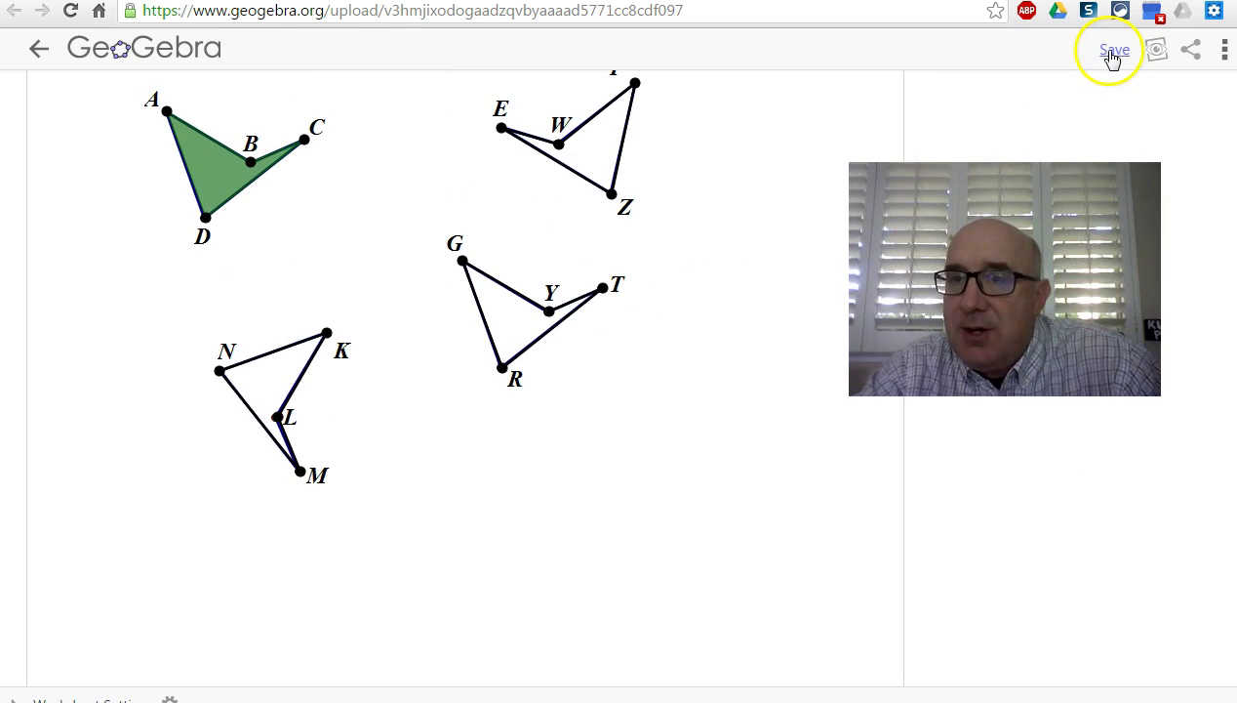
# - Save and publish 'PattM - congruence', then reach its share page with link and web-app address
pyautogui.click(1112, 49)
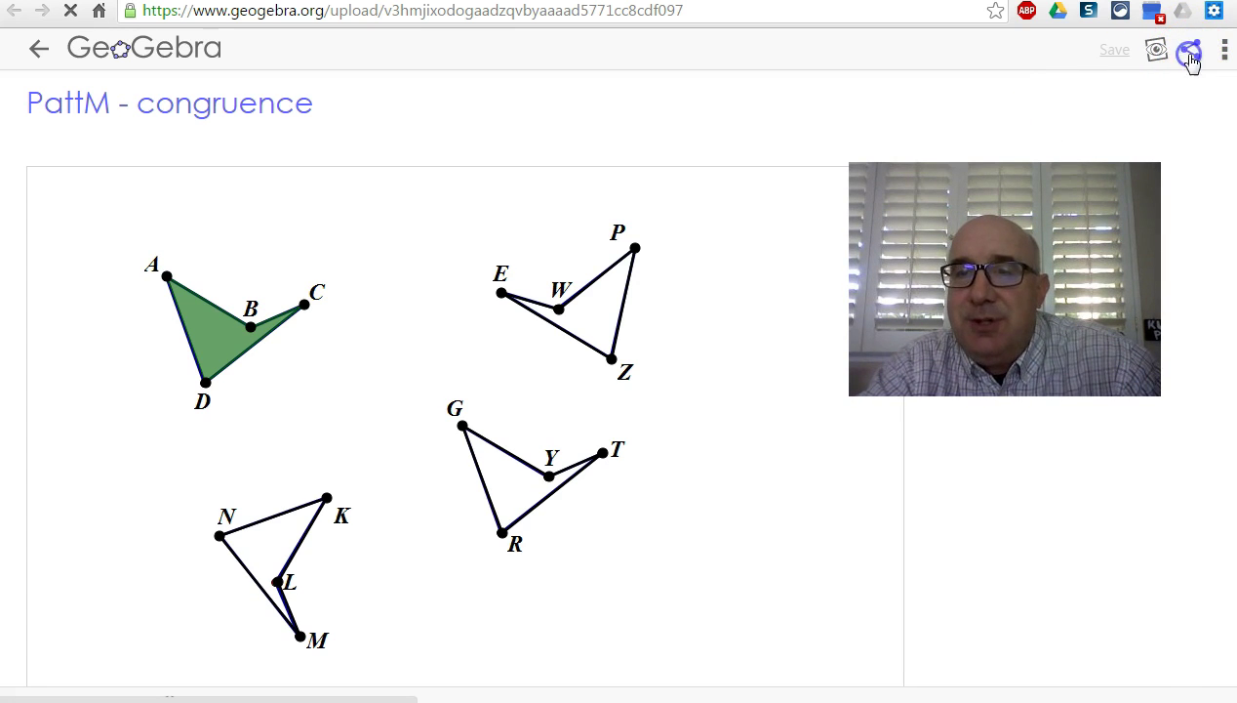
pyautogui.click(1190, 51)
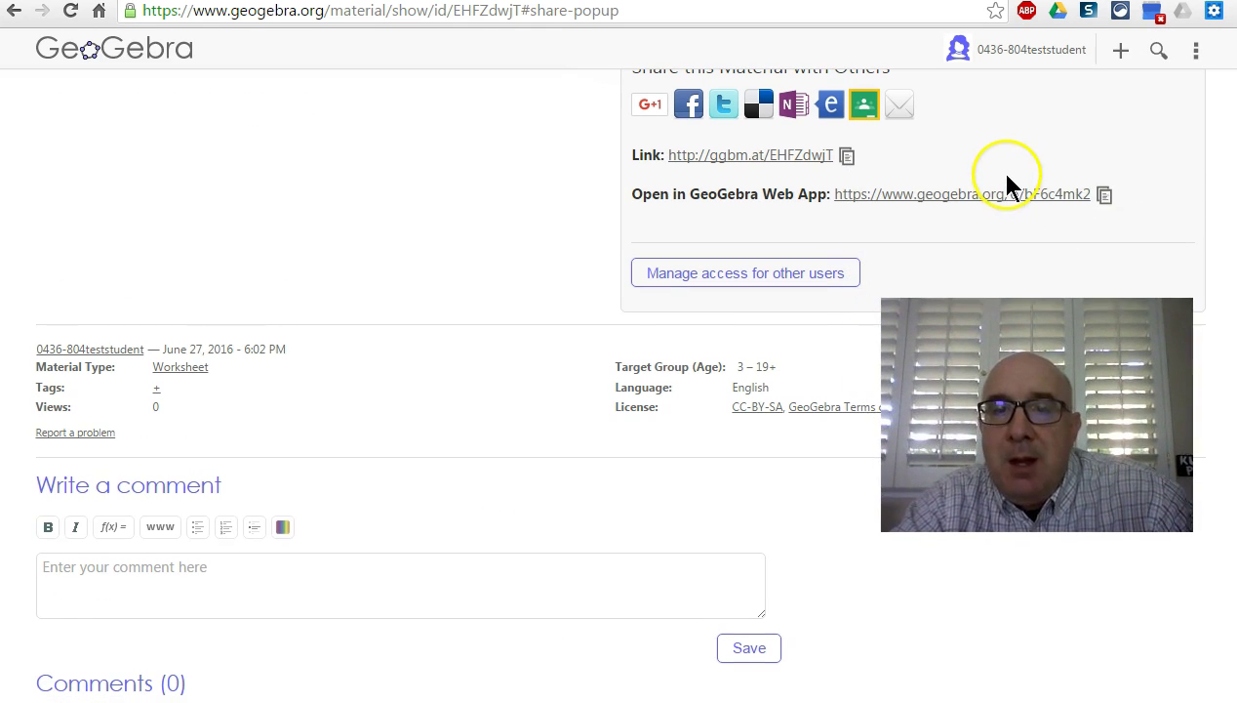
pyautogui.moveTo(1024, 375)
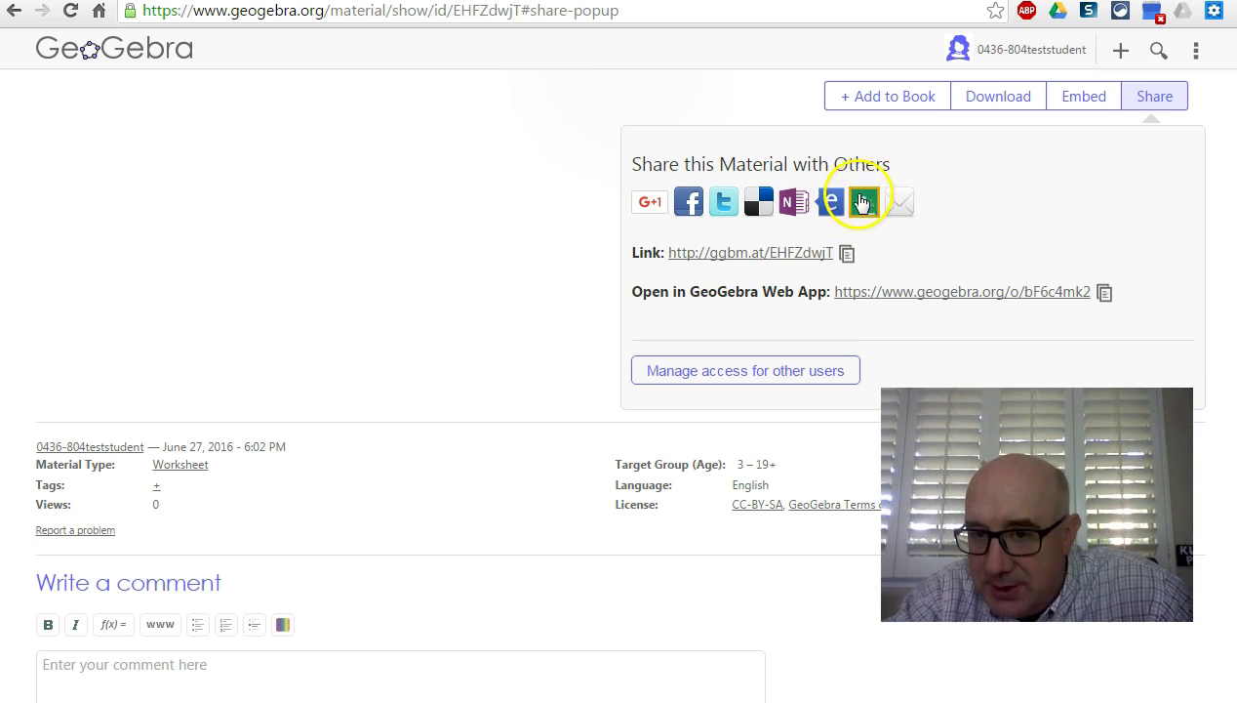
pyautogui.moveTo(862, 201)
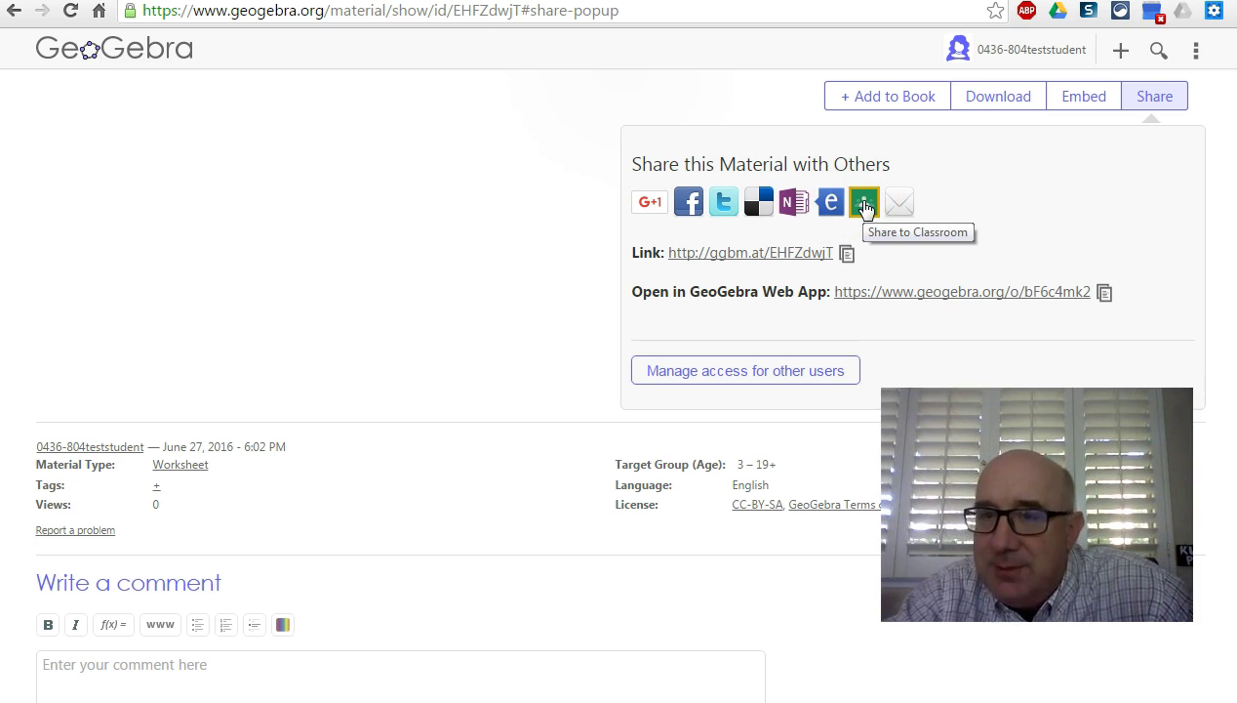
# - Send the saved worksheet link to Google Classroom via Share to Classroom
pyautogui.click(863, 201)
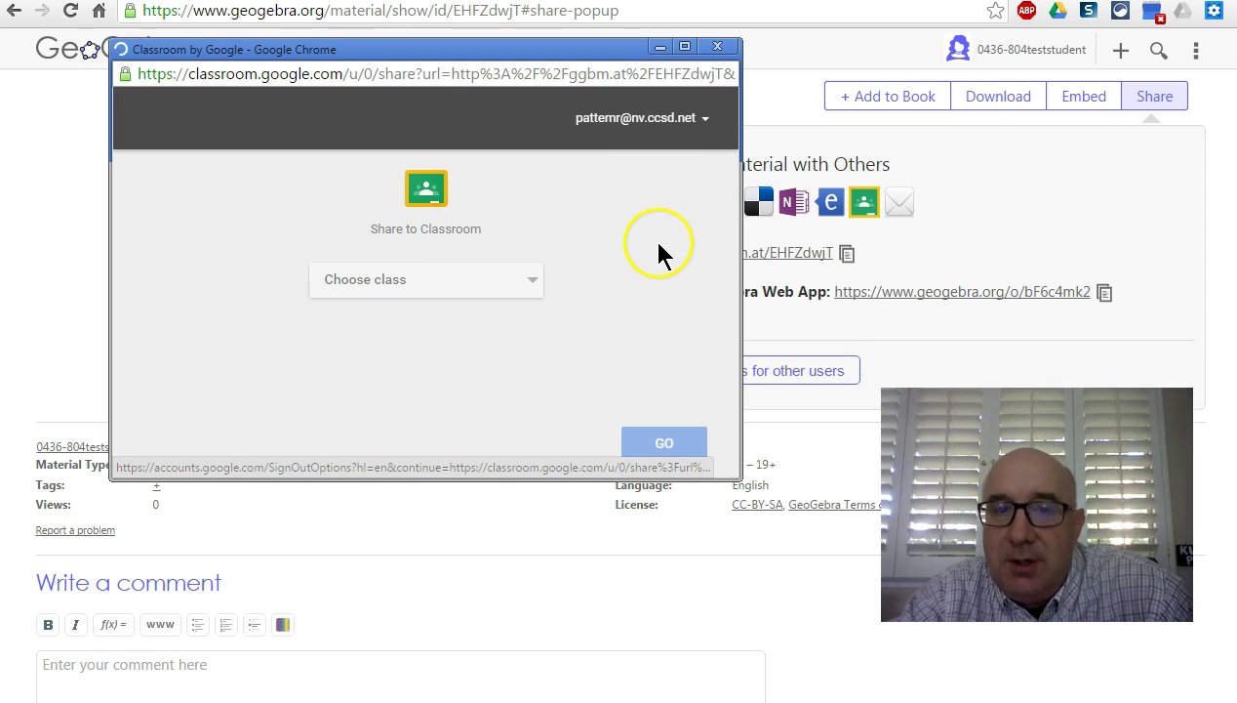
# - Choose the 3 GEOMETRY H class and its G-CO.A.5.1 Reflection Mini-Golf assignment
pyautogui.click(664, 441)
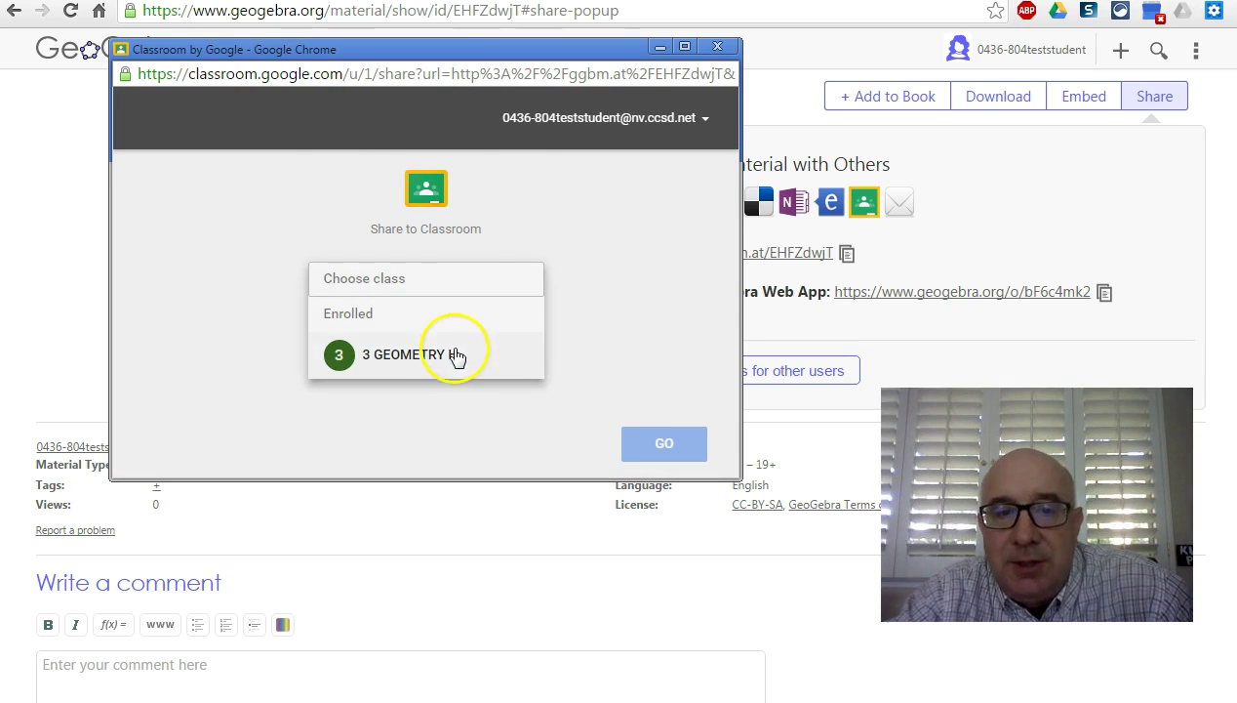
pyautogui.click(423, 353)
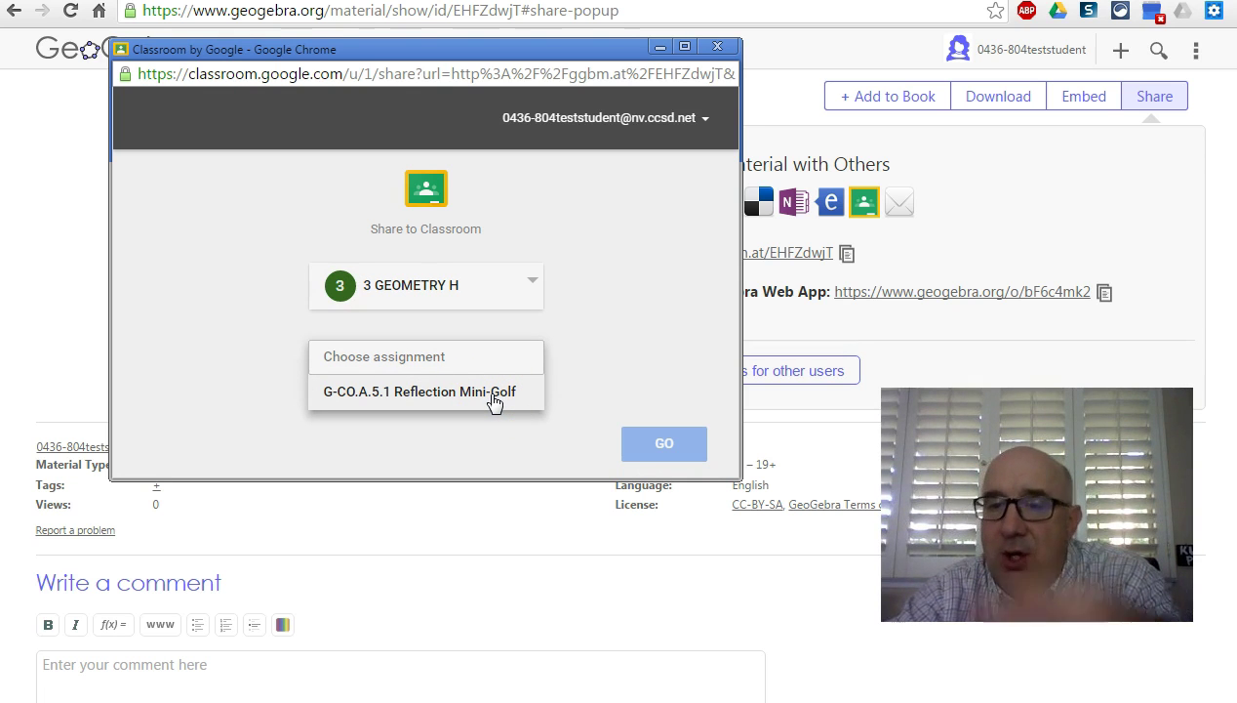
pyautogui.click(673, 441)
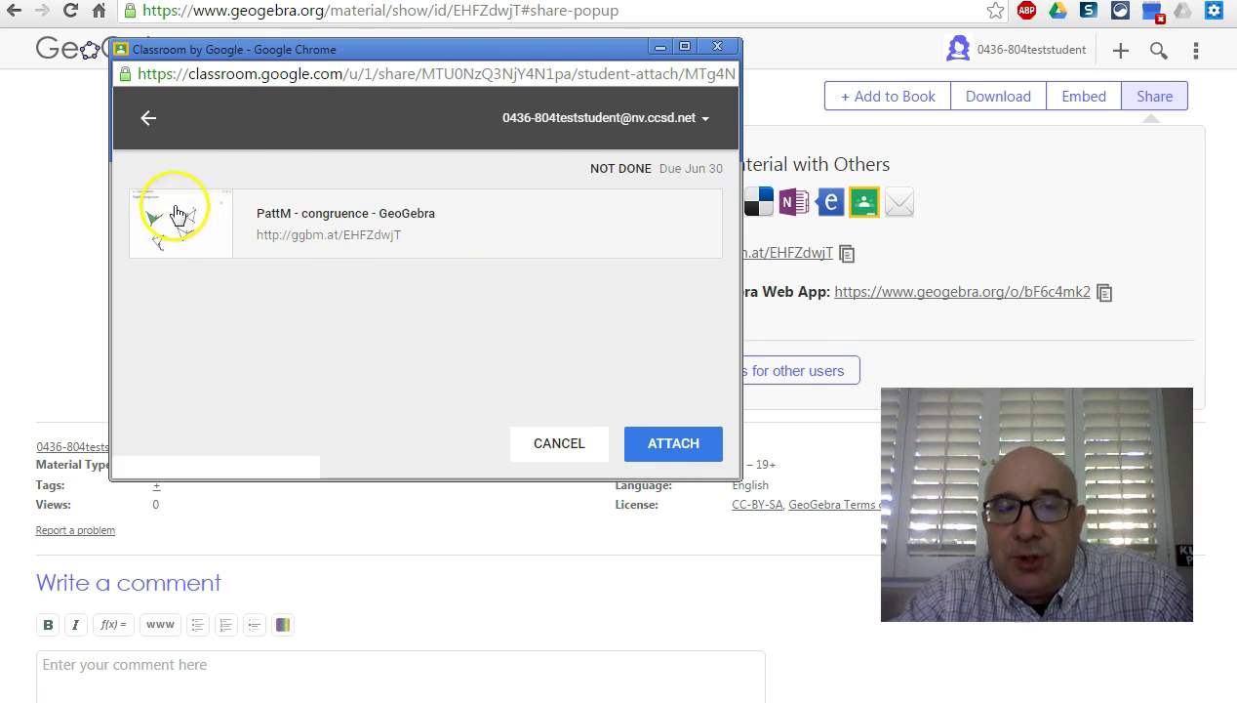
pyautogui.click(674, 443)
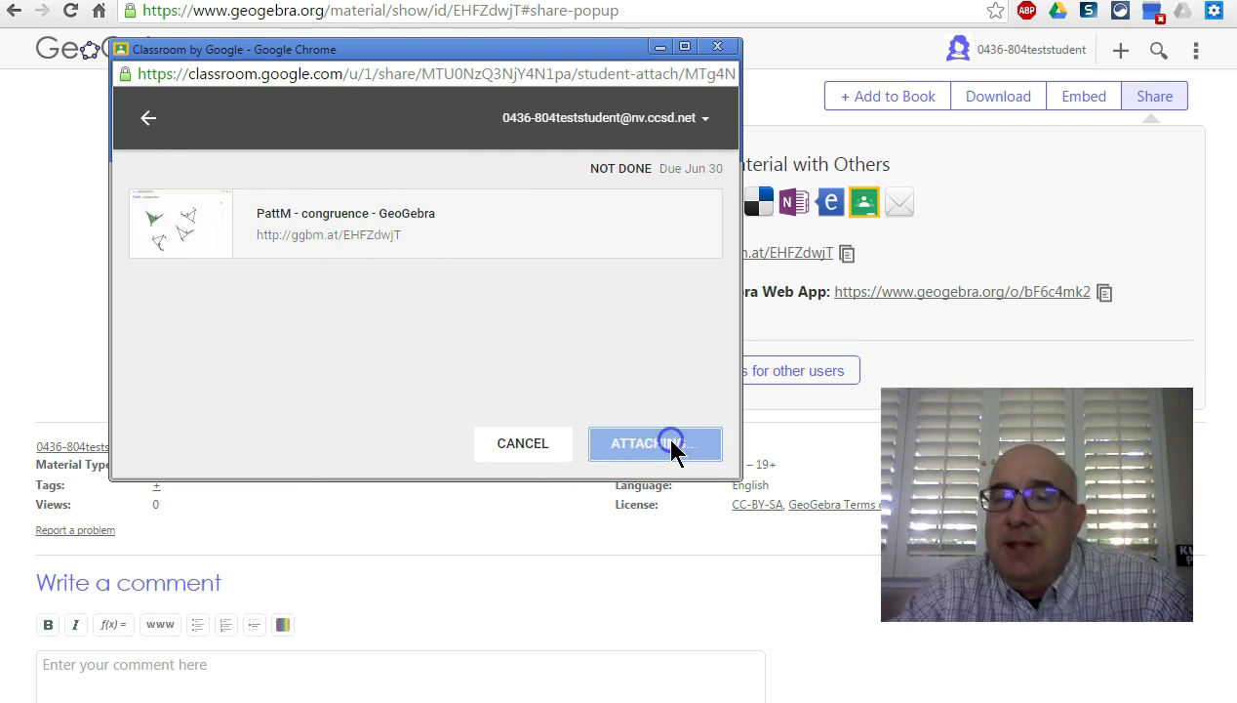
pyautogui.click(656, 443)
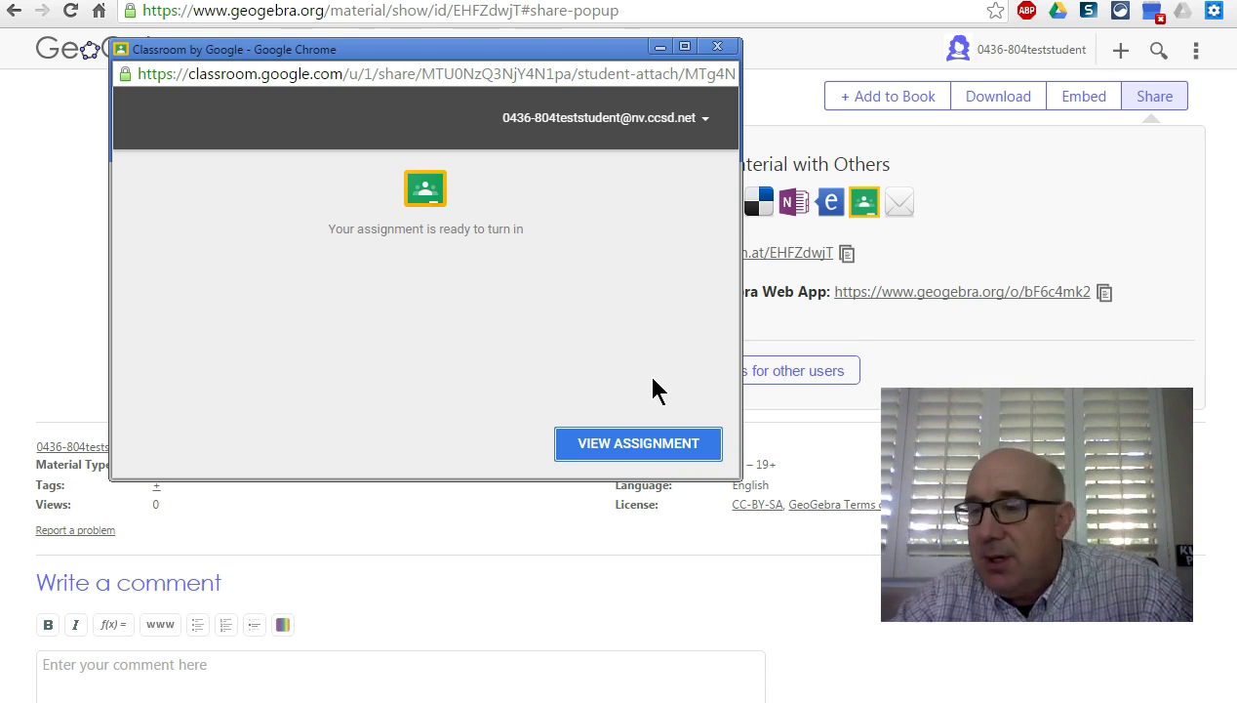
# - View the assignment page listing PattM - congruence under the student's work
pyautogui.click(639, 443)
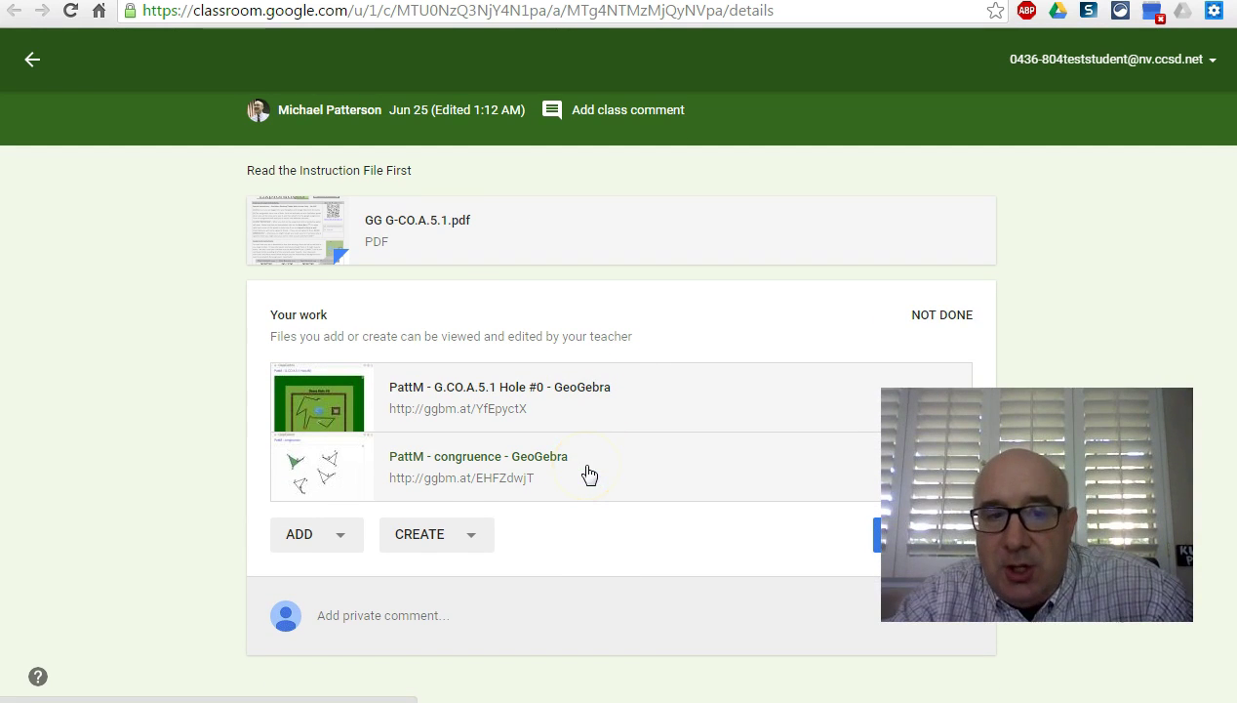
pyautogui.moveTo(466, 293)
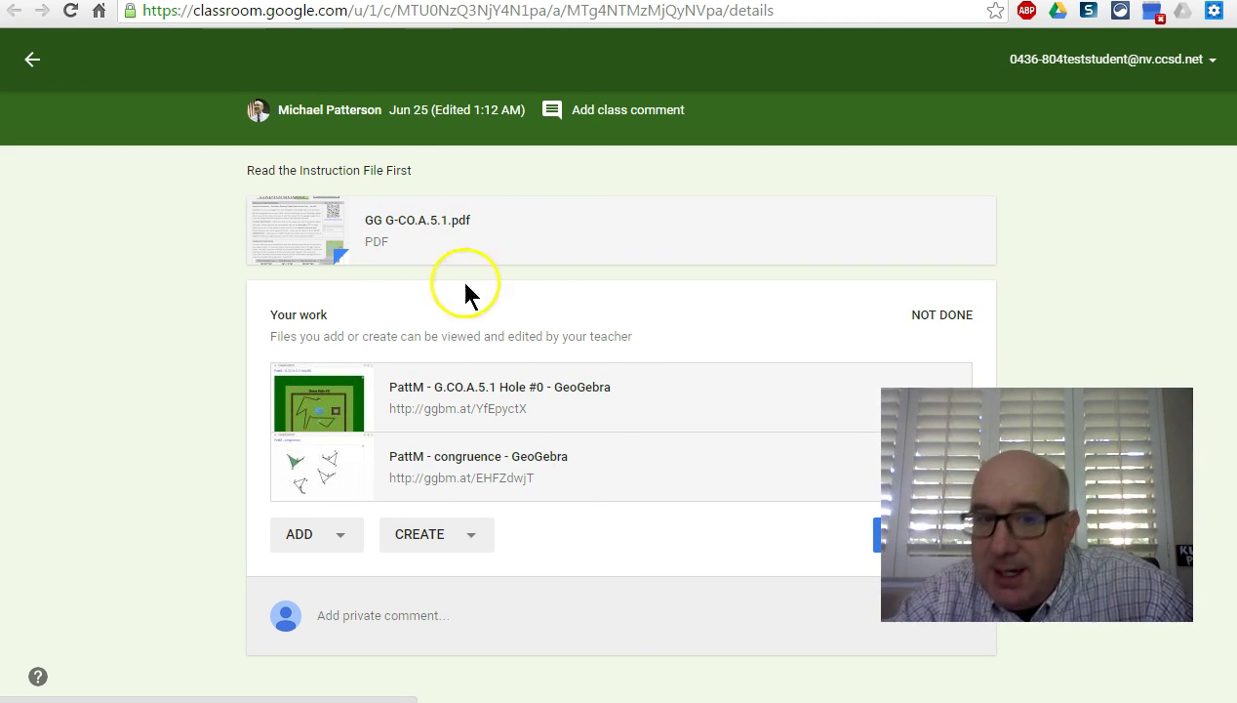